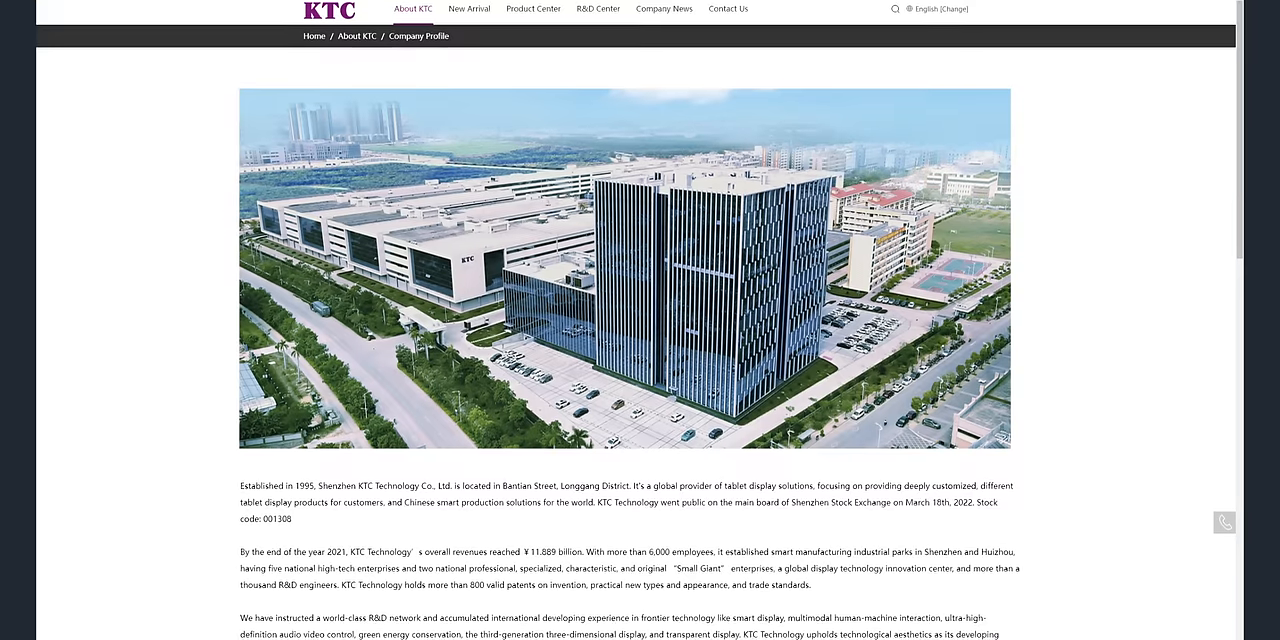
Scroll through the Yahoo Finance Statistics page for KTC (001308.SZ)
scroll(down, 3)
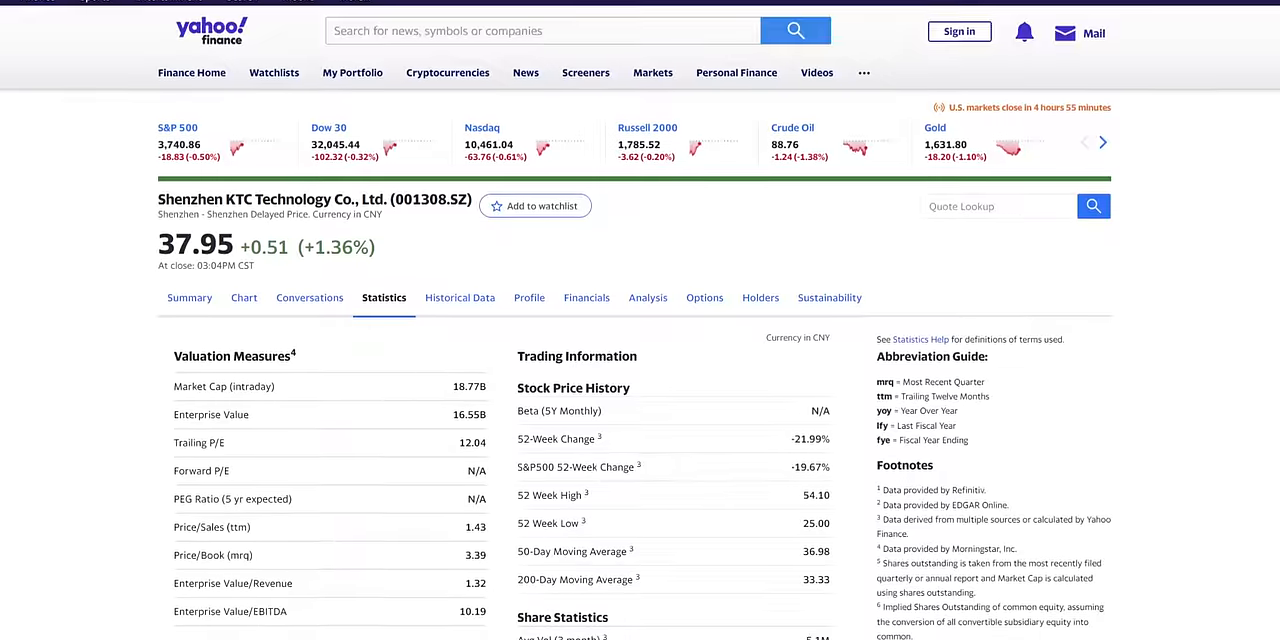
scroll(down, 3)
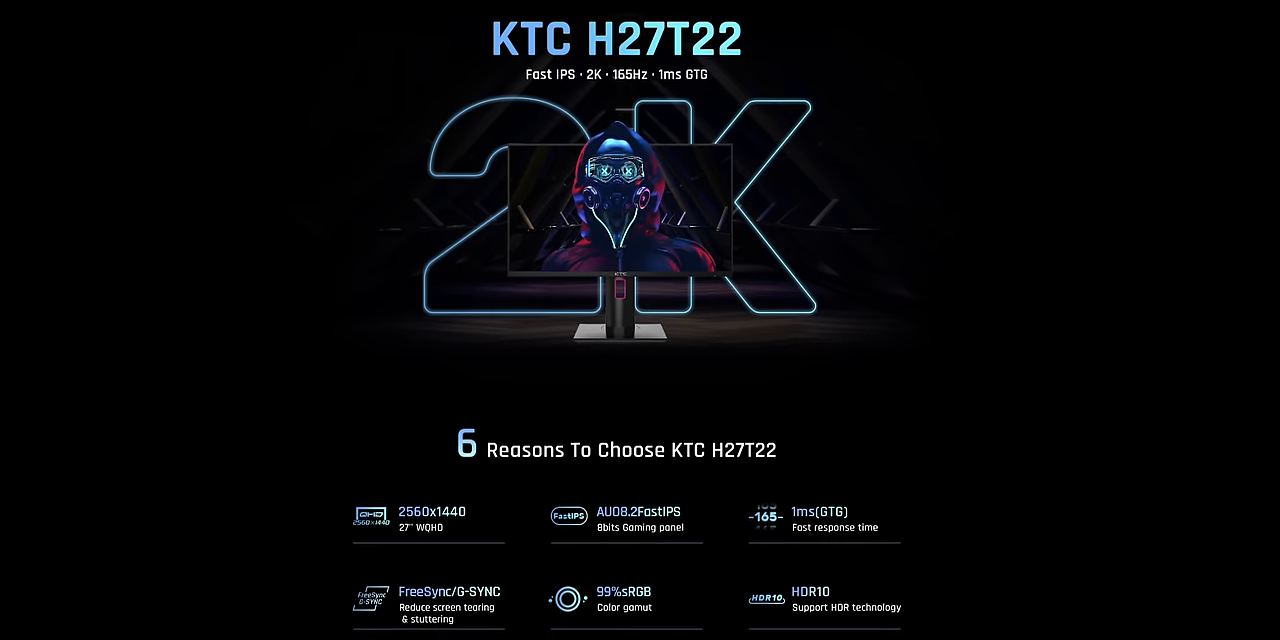
Scroll down the KTC H27T22 product page to its six reasons to choose the monitor
scroll(down, 3)
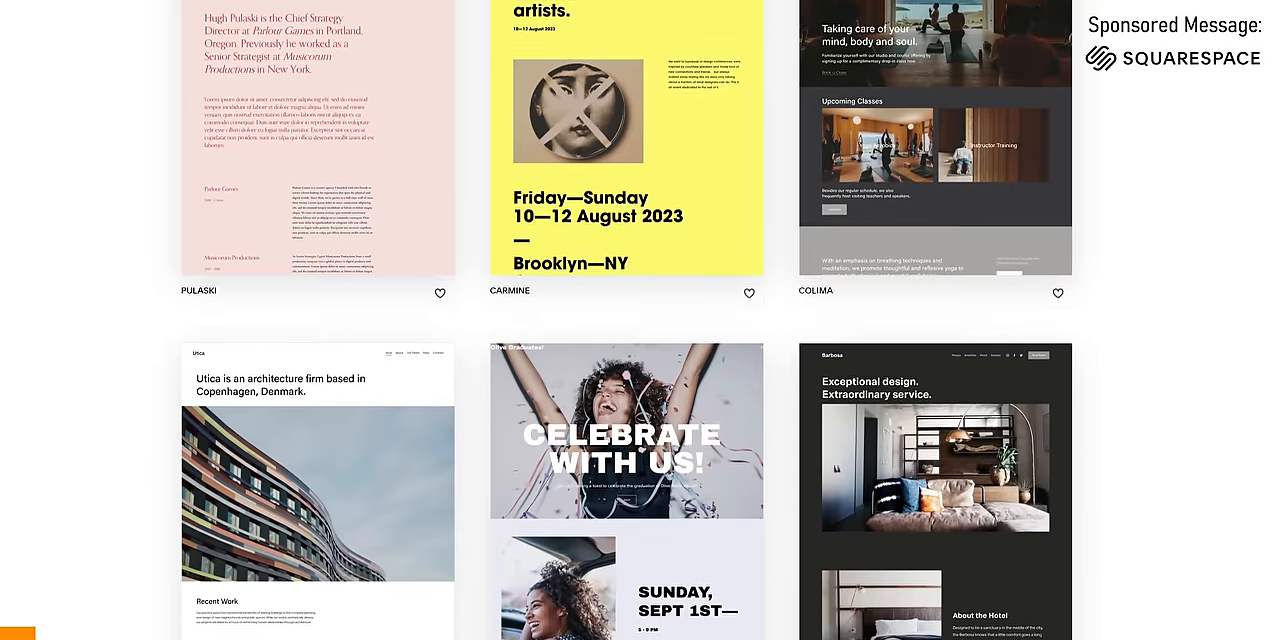
Type the heading 'I like monitors' above the thumbnails and apply a dark preset palette
scroll(down, 3)
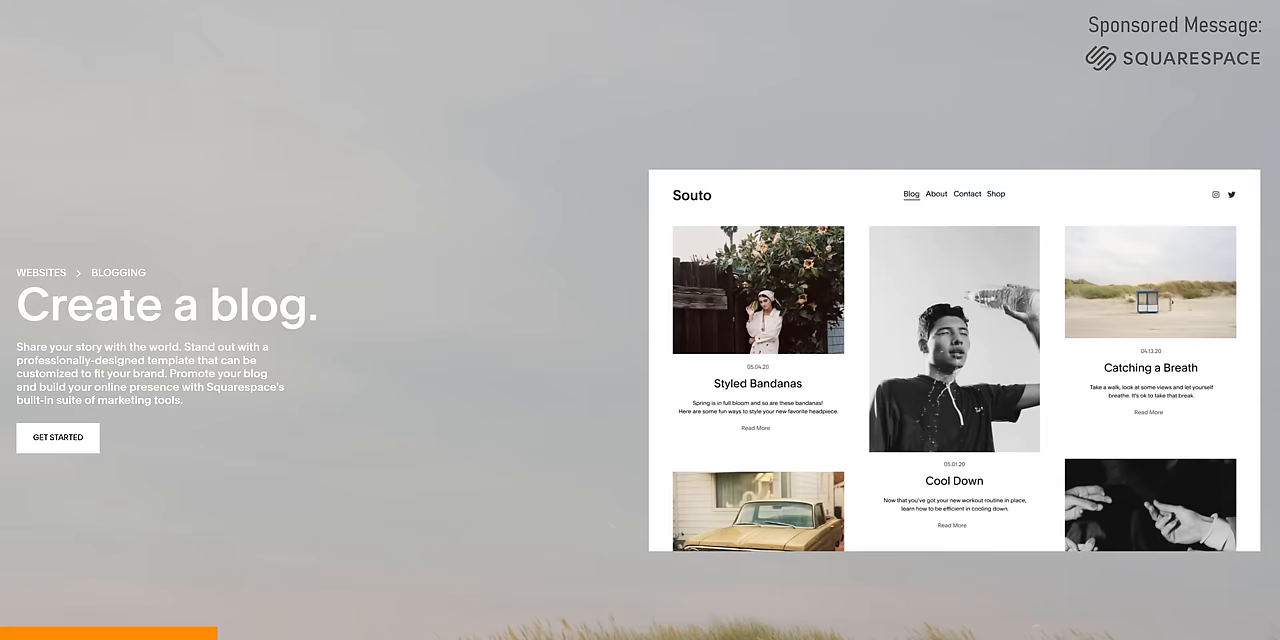
scroll(down, 3)
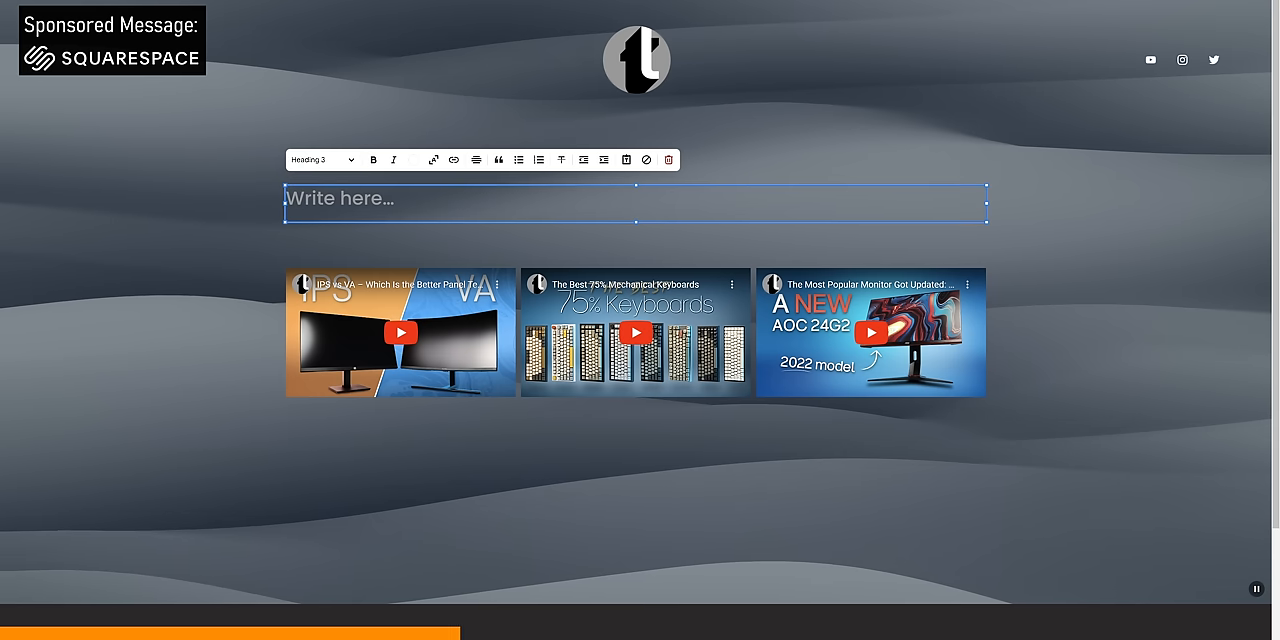
text(I like)
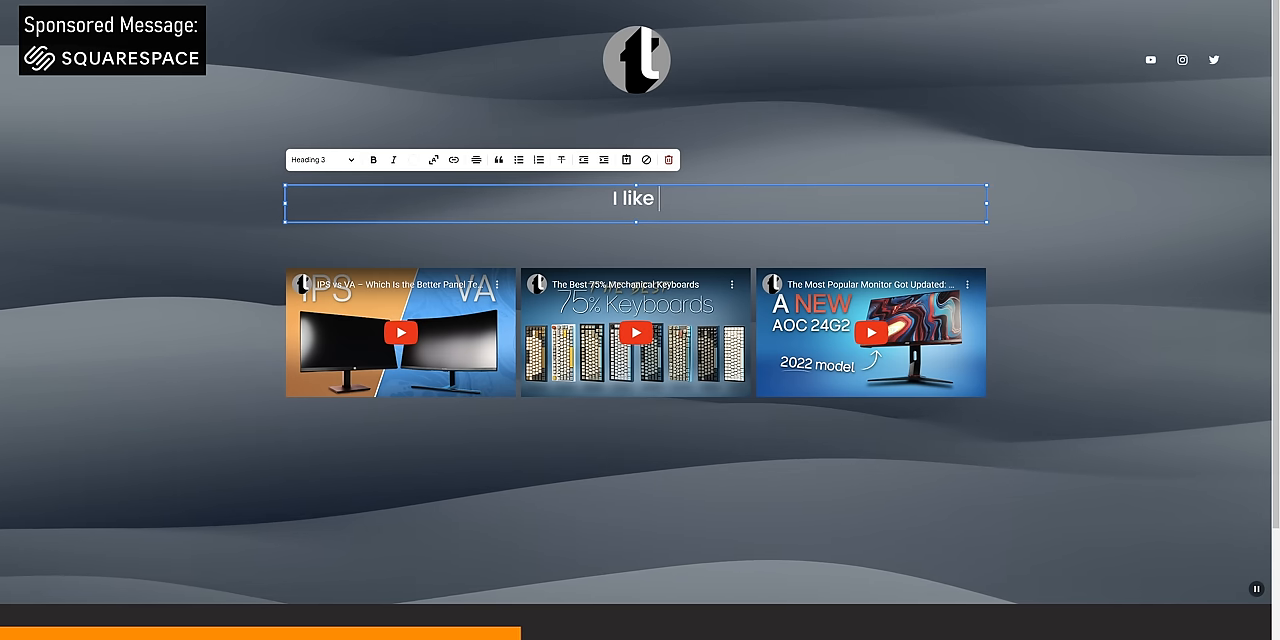
text(monitors)
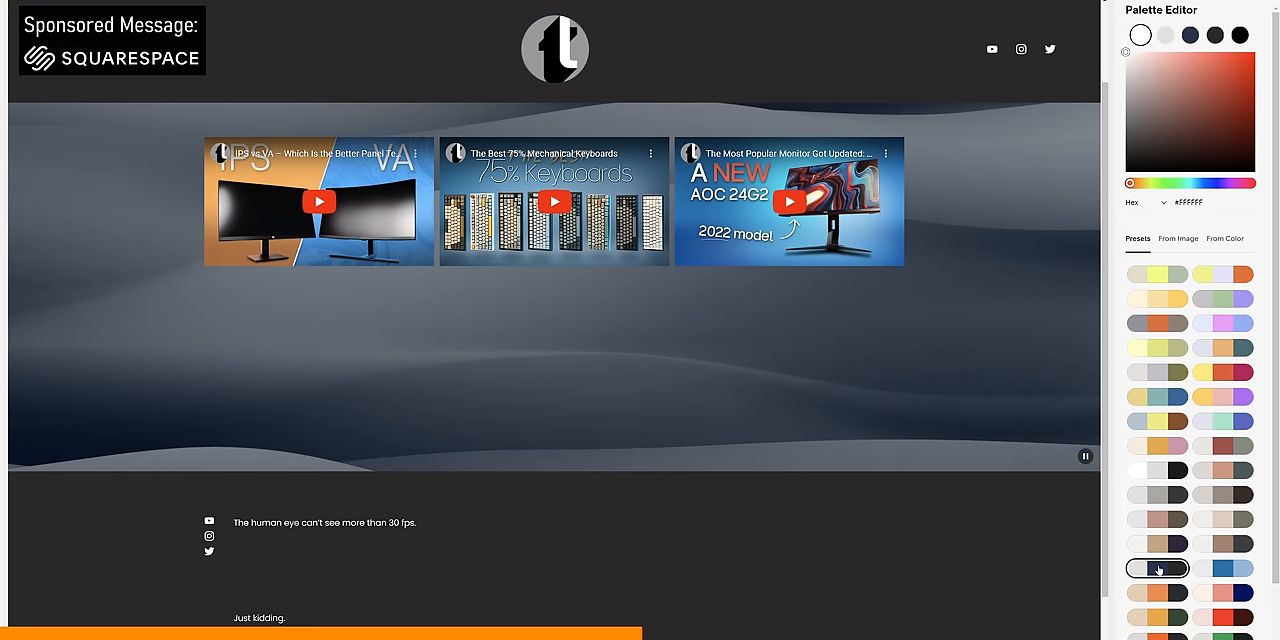
click(1157, 543)
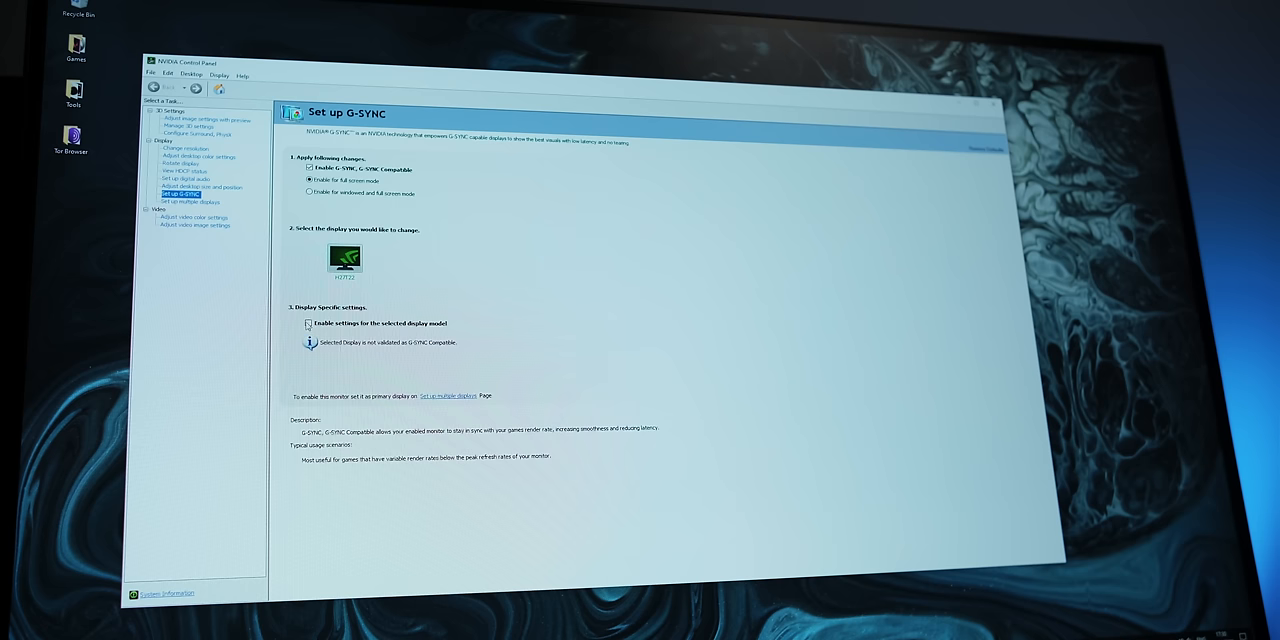
Enable display-model-specific G-SYNC Compatible settings for the H27T22 in full screen mode
click(308, 323)
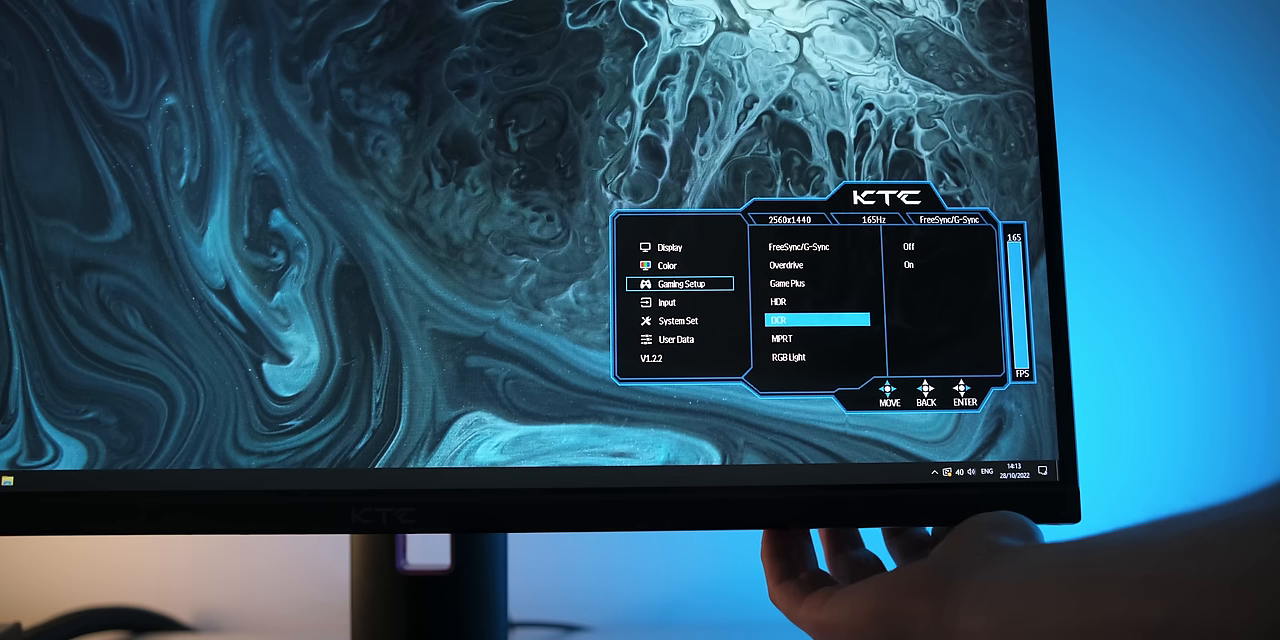
Move the Gaming Setup selection down to MPRT, with FreeSync/G-Sync Off and Overdrive On
key(Down)
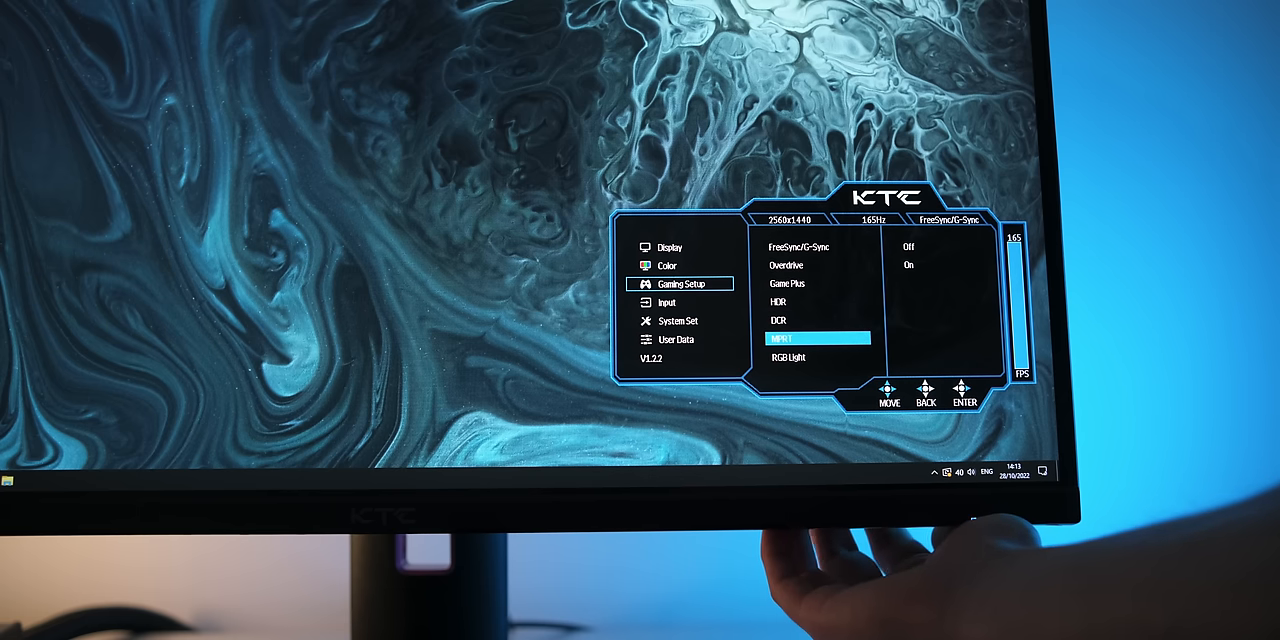